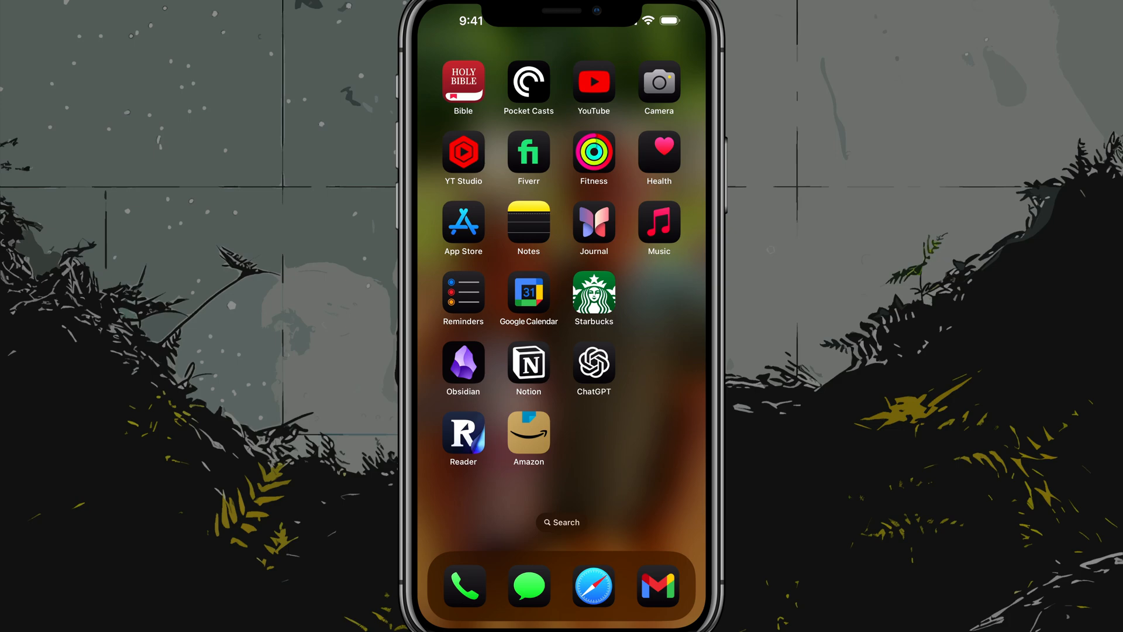
Launch the Settings app from the Home Screen.
left_click(561, 522)
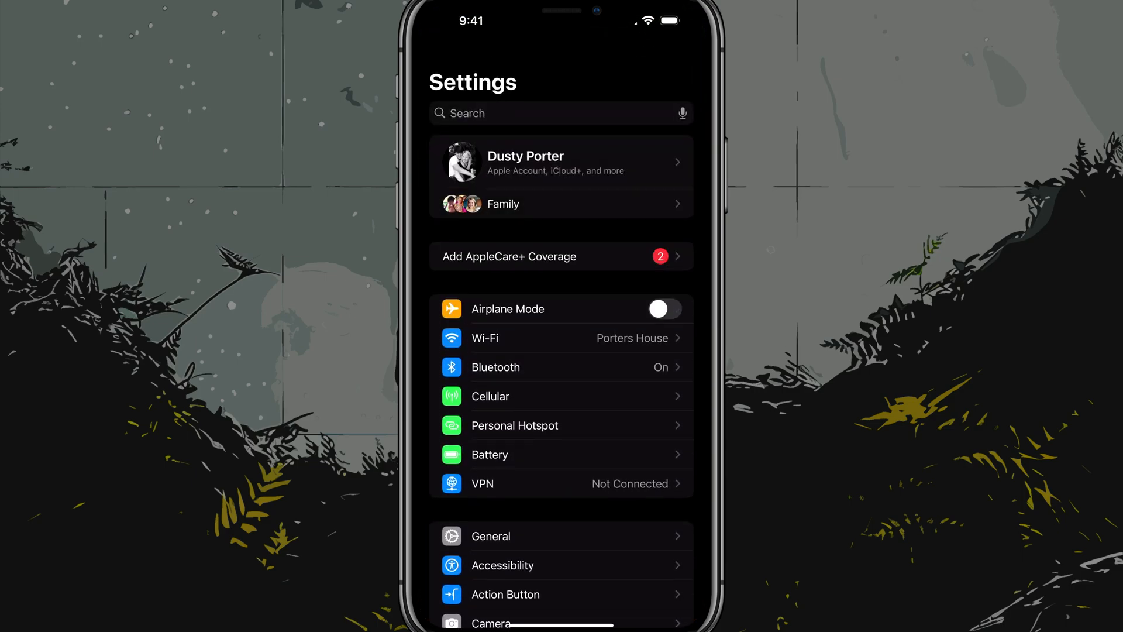
Scroll down through Settings and the Apps list toward the Phone entry.
scroll("down", 3)
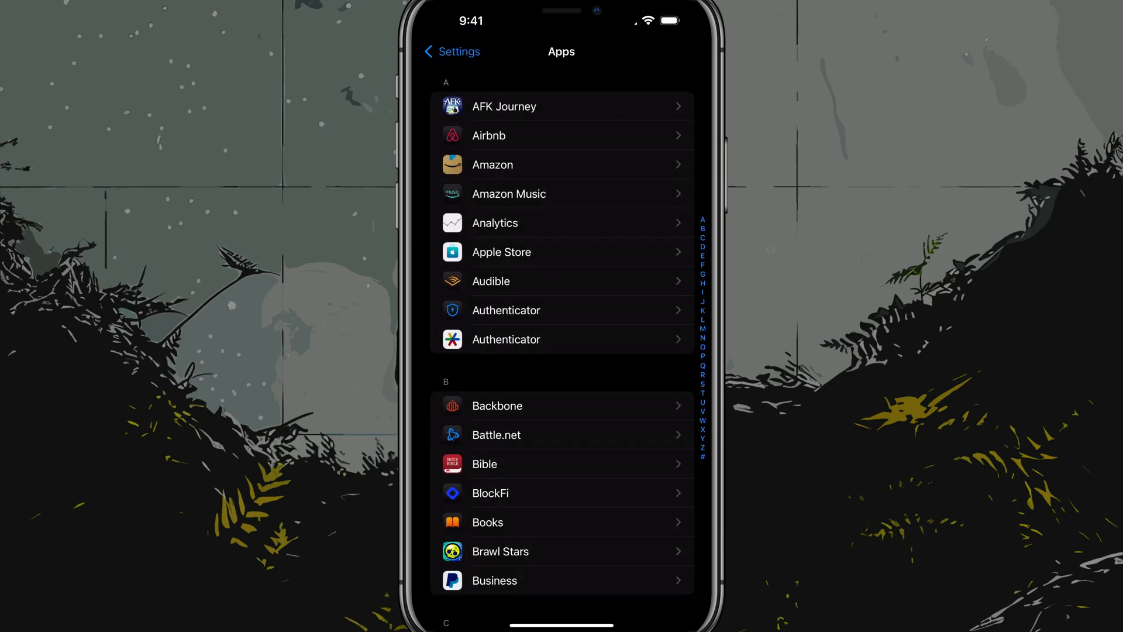
scroll("down", 3)
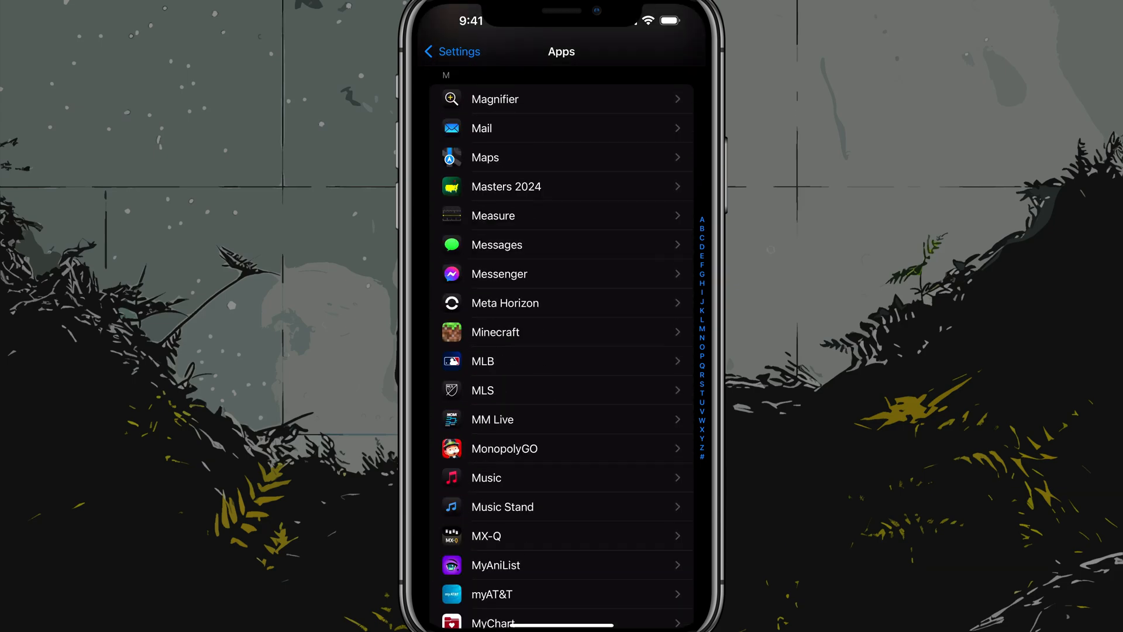
scroll("down", 3)
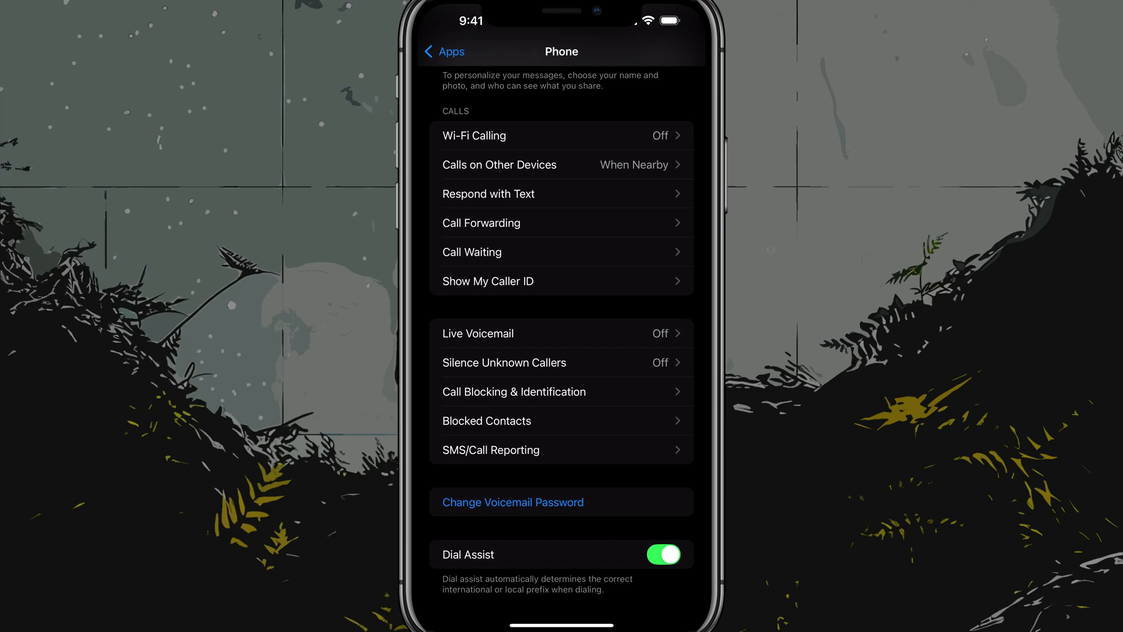
Toggle Call Forwarding on then off so it is left disabled, and return to Phone settings.
left_click(481, 223)
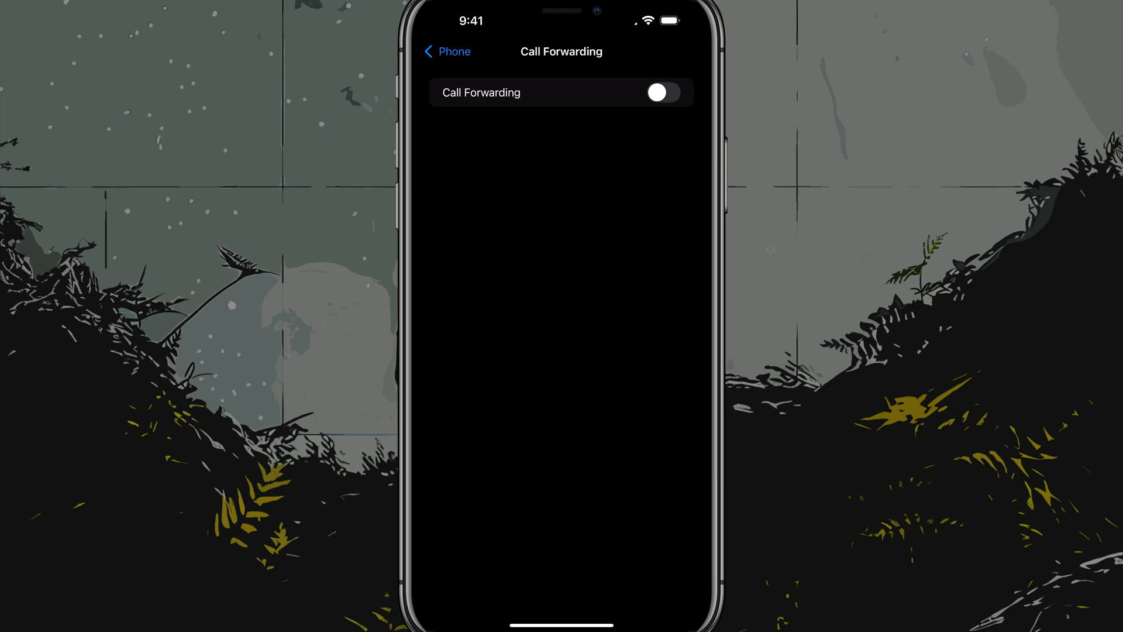
left_click(660, 92)
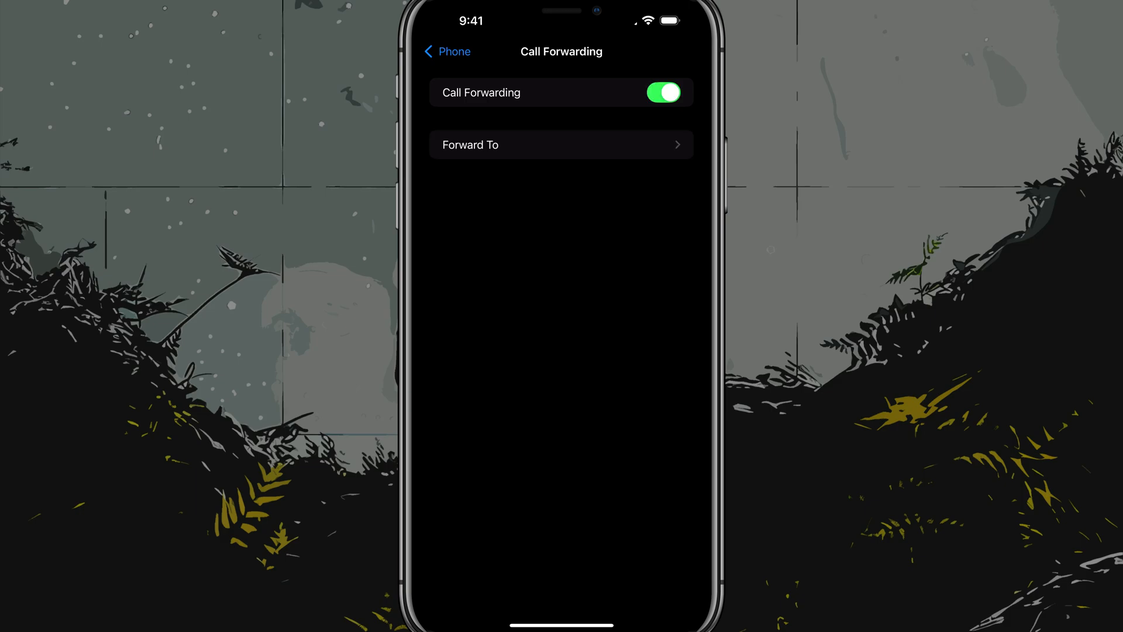
left_click(662, 92)
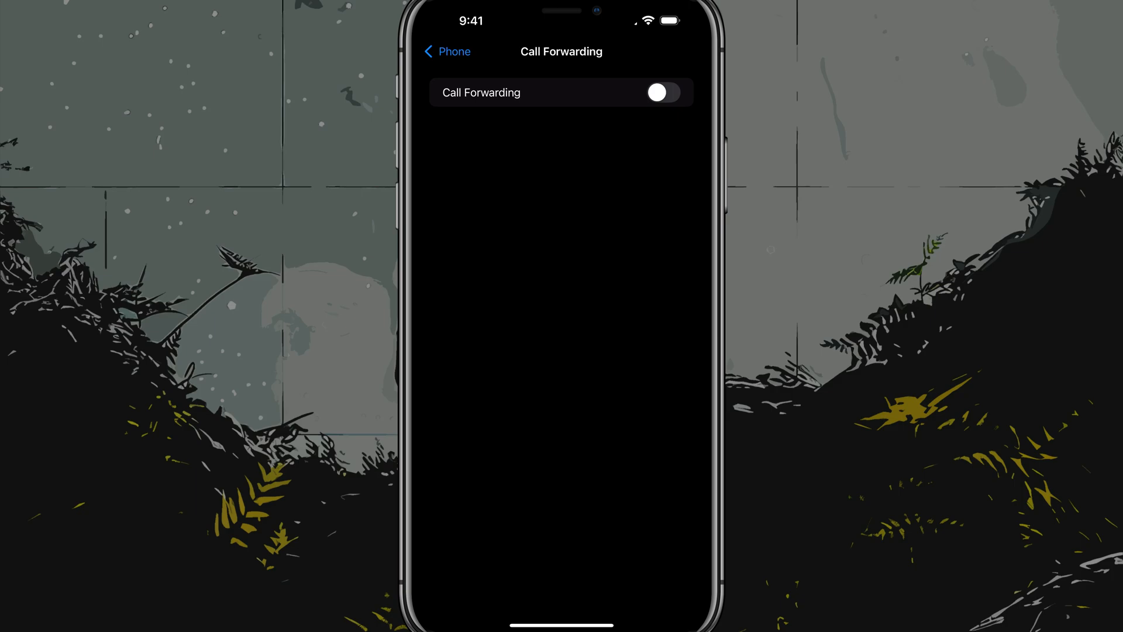
left_click(446, 51)
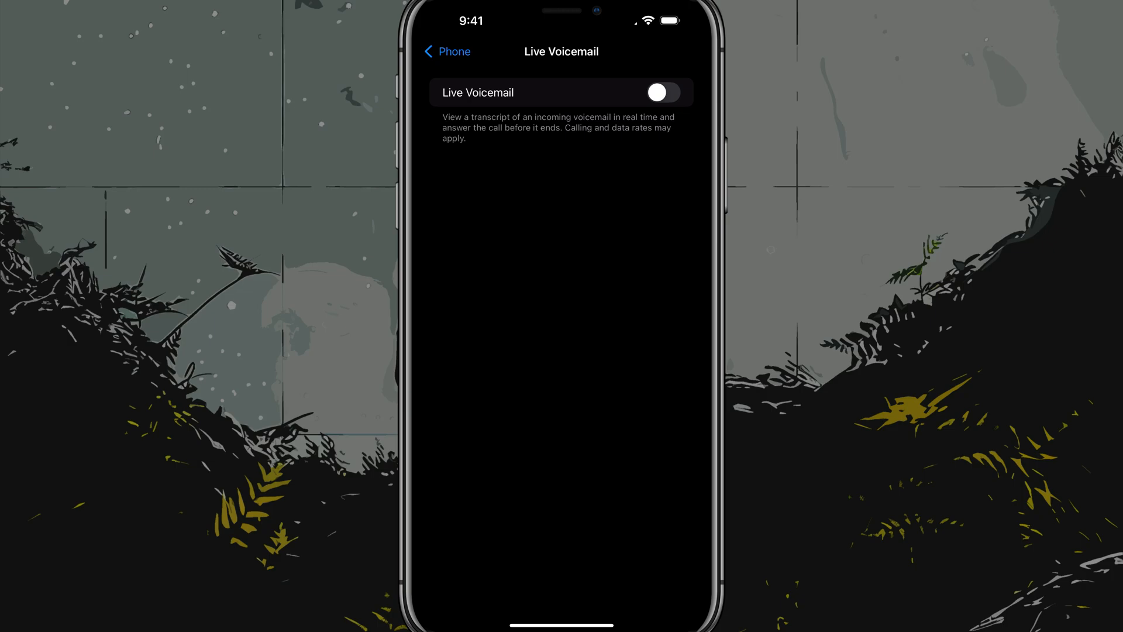
Toggle the Live Voicemail switch on and then back off.
left_click(660, 92)
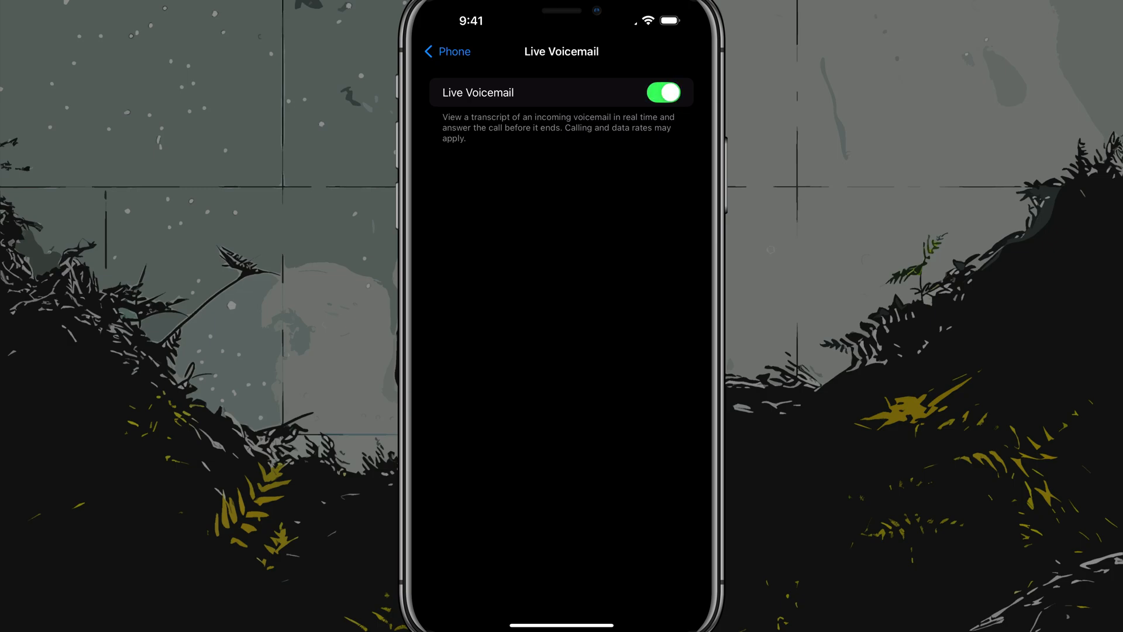
left_click(663, 93)
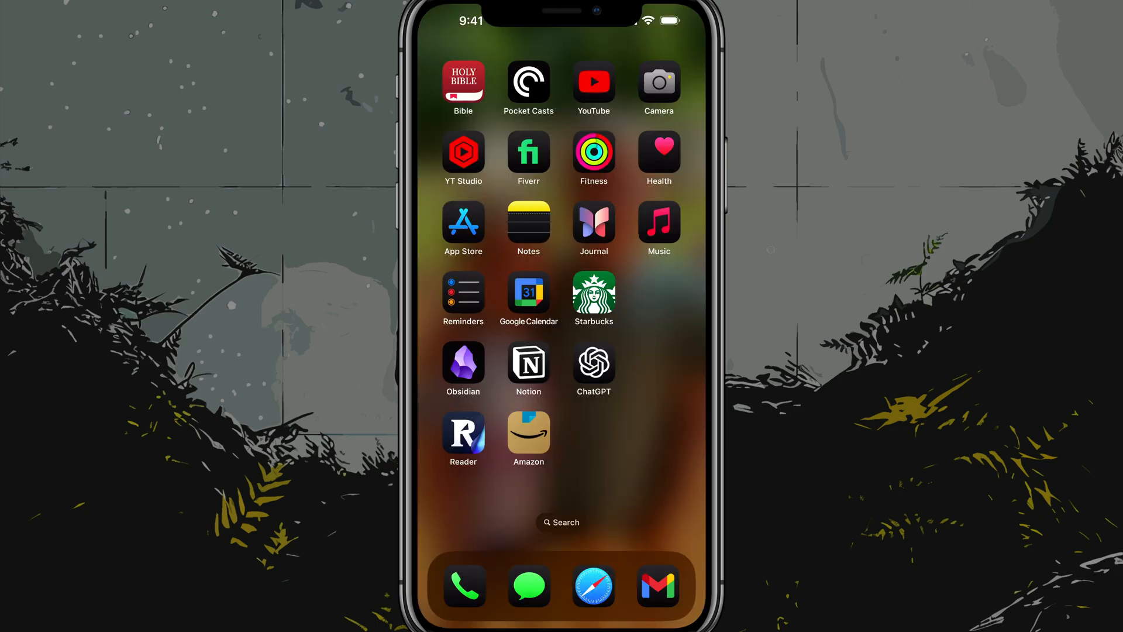
Dial #004# on the Phone keypad and place the call to deactivate conditional forwarding.
left_click(465, 586)
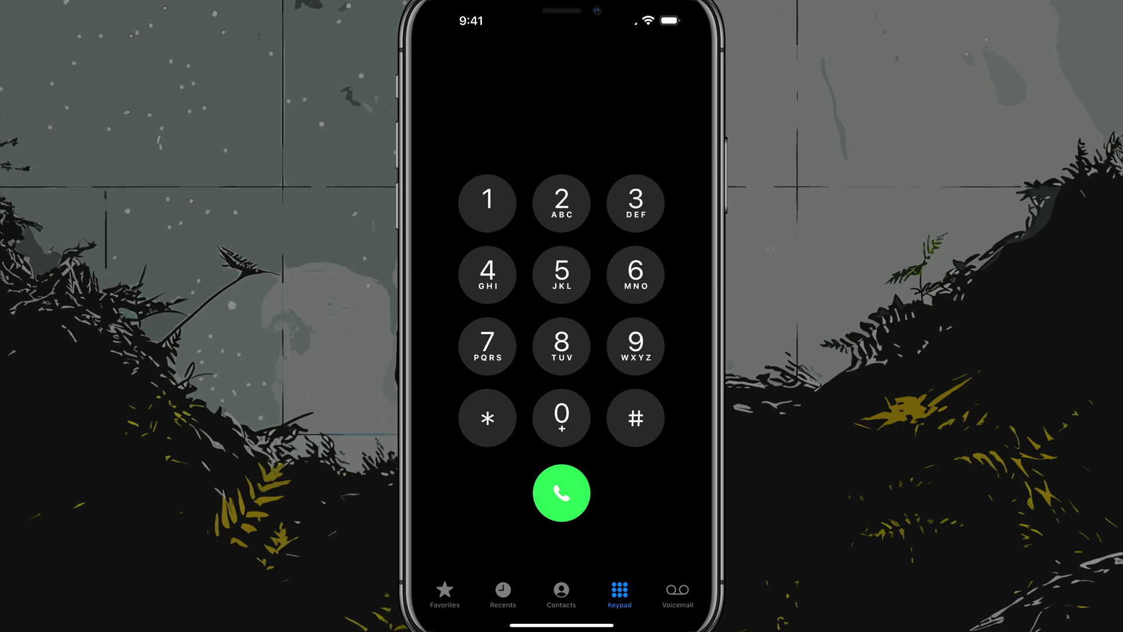
left_click(561, 418)
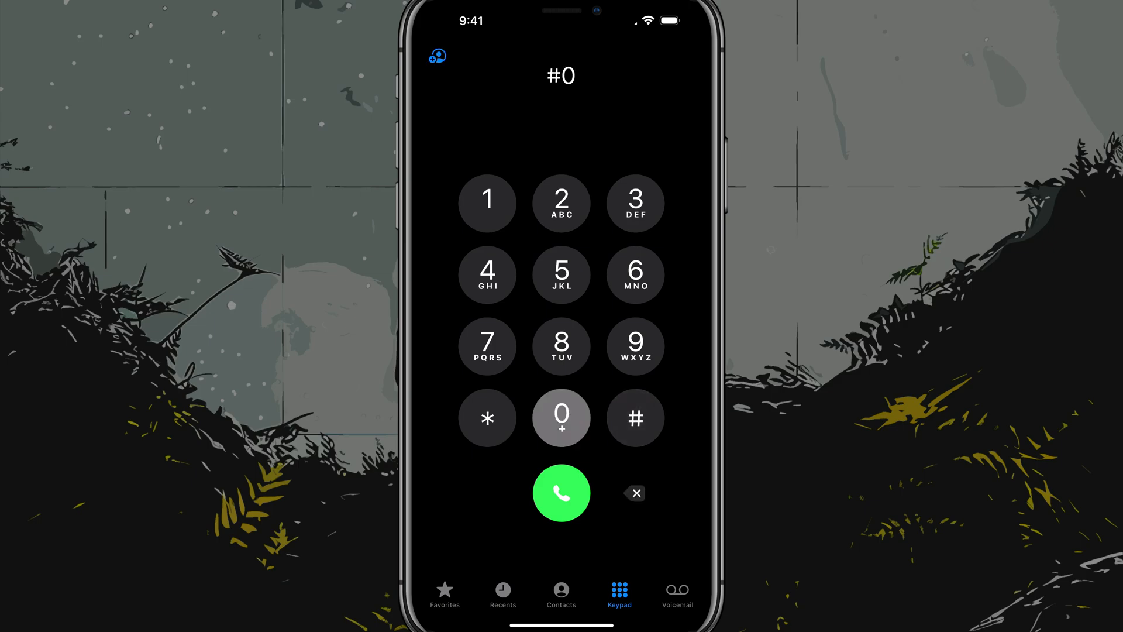
left_click(634, 418)
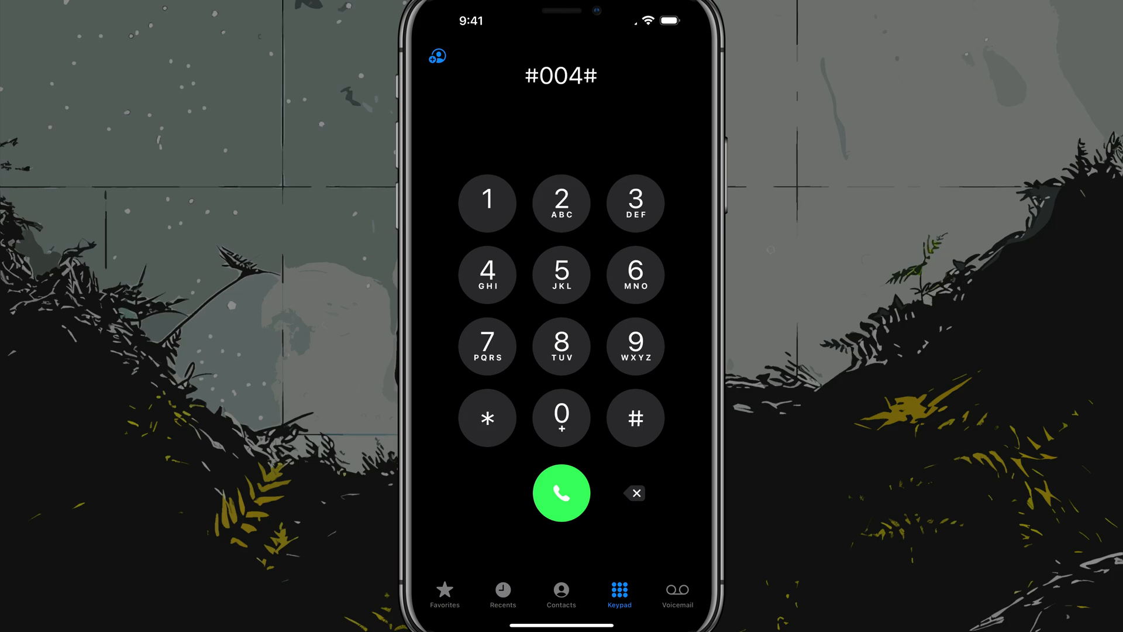
left_click(562, 493)
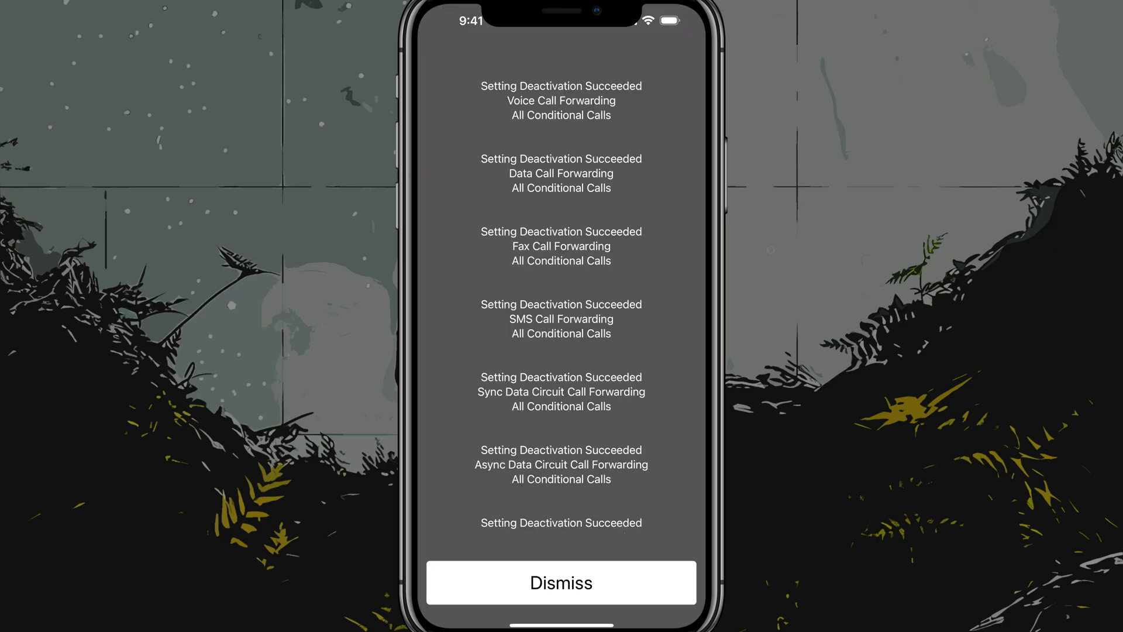
Review the deactivation report and dismiss it back to the empty keypad.
scroll("down", 3)
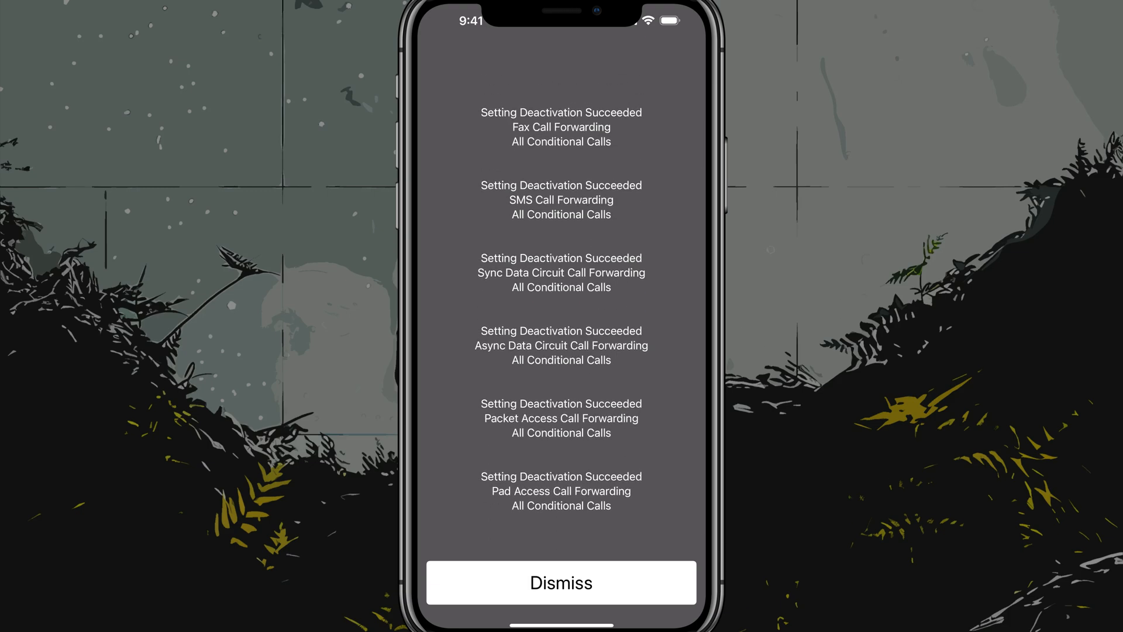
left_click(561, 581)
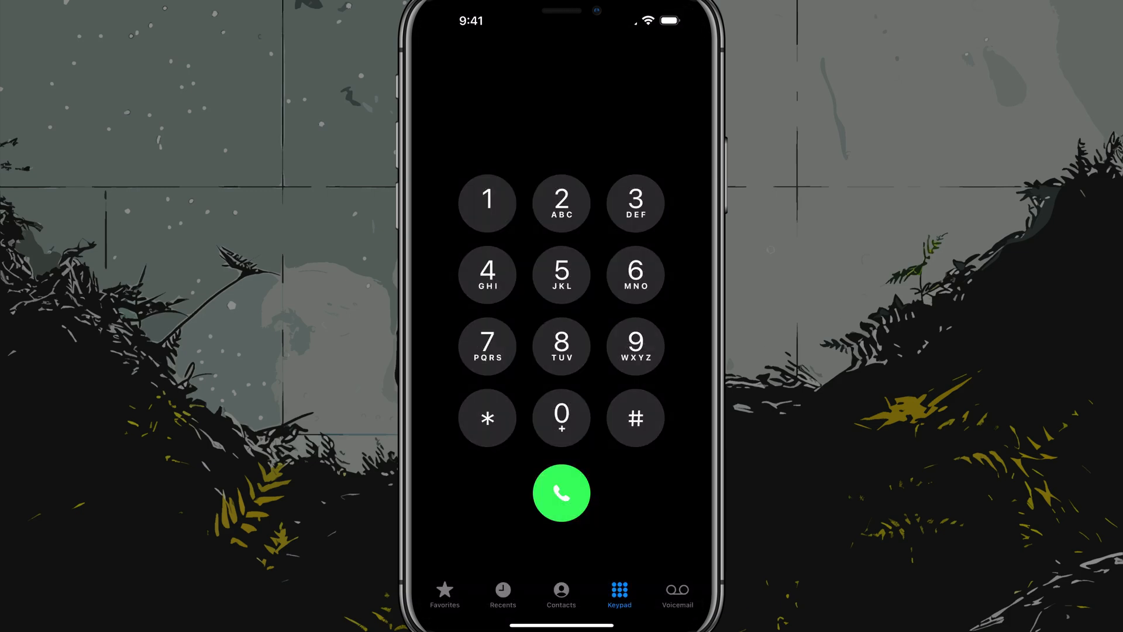